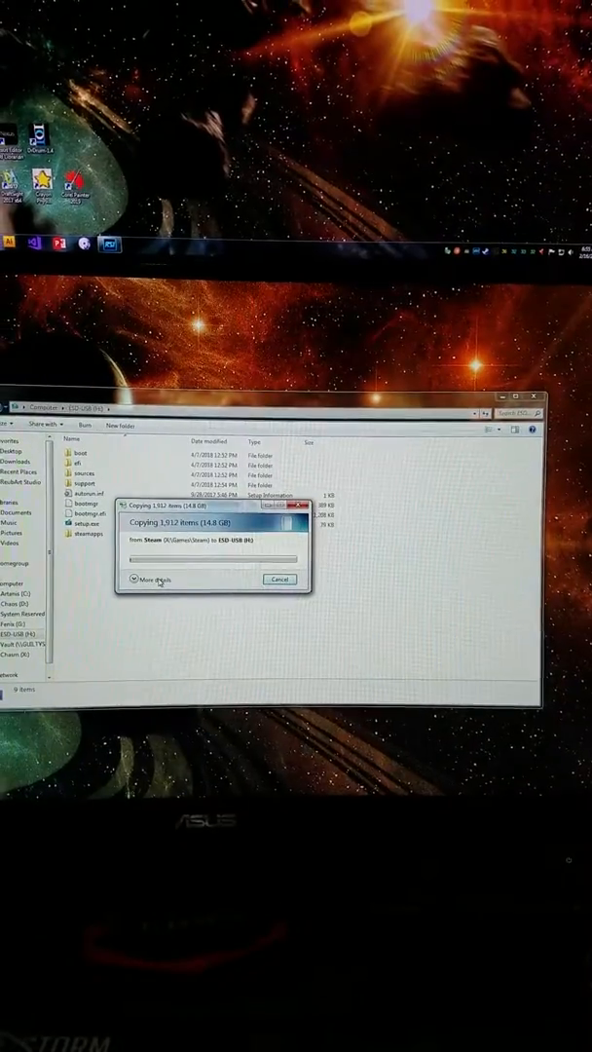
# Step: Start copying the 1,912 Steam items (14.8 GB) onto ESD-USB (H:)
pyautogui.click(146, 580)
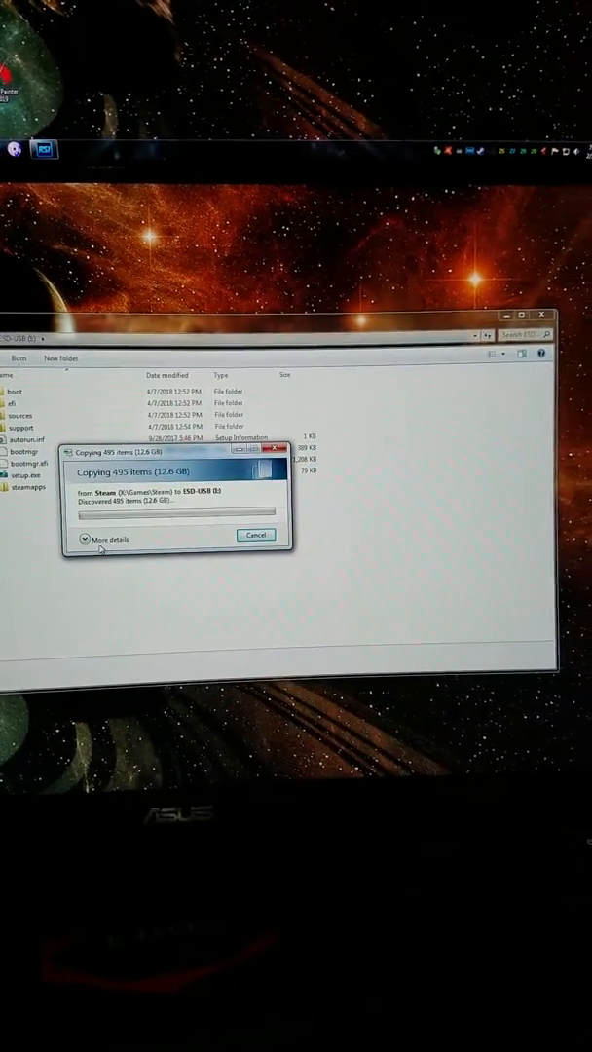
# Step: Monitor the Copying 495 items (12.6 GB) progress dialog as the transfer to ESD-USB continues
pyautogui.click(107, 539)
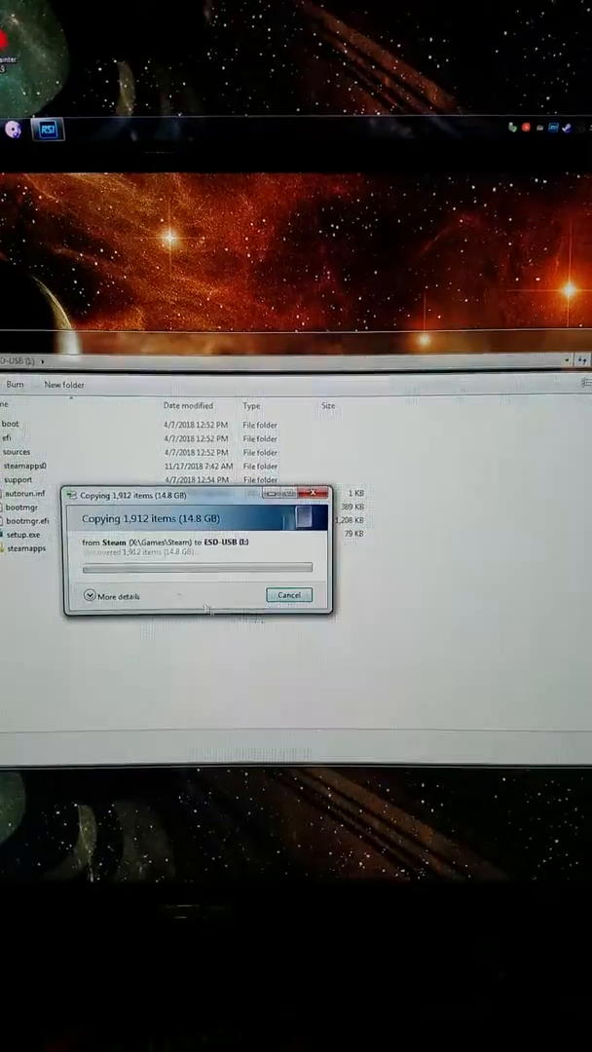
# Step: Expand More details to show items remaining and the 16.1 MB/second transfer speed
pyautogui.click(115, 595)
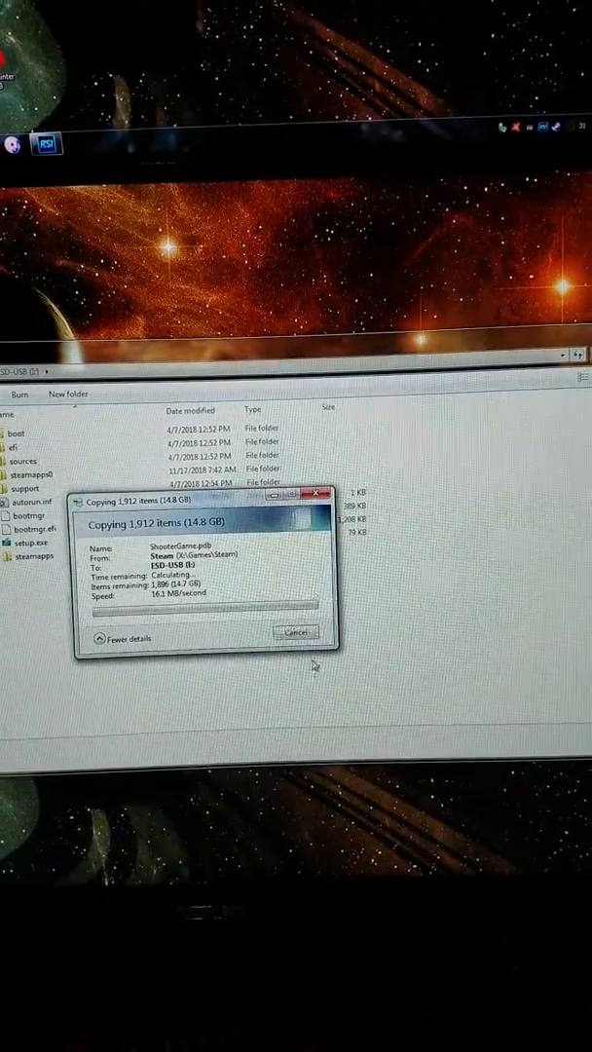